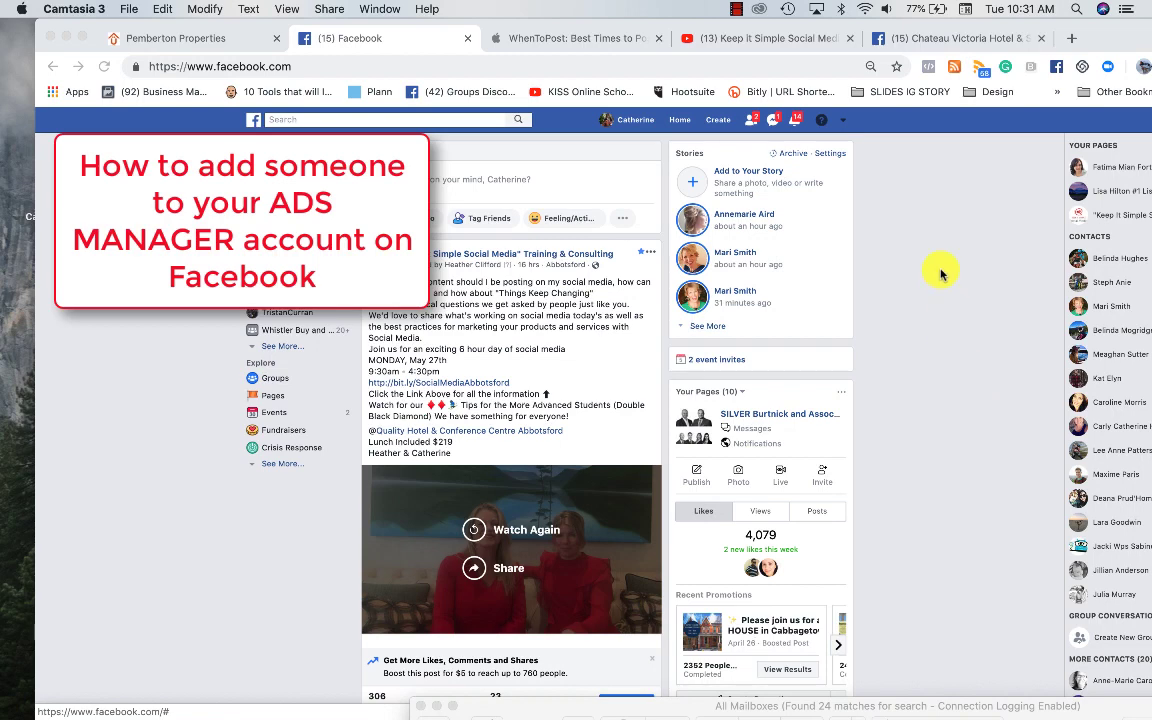
mouse_move(868, 152)
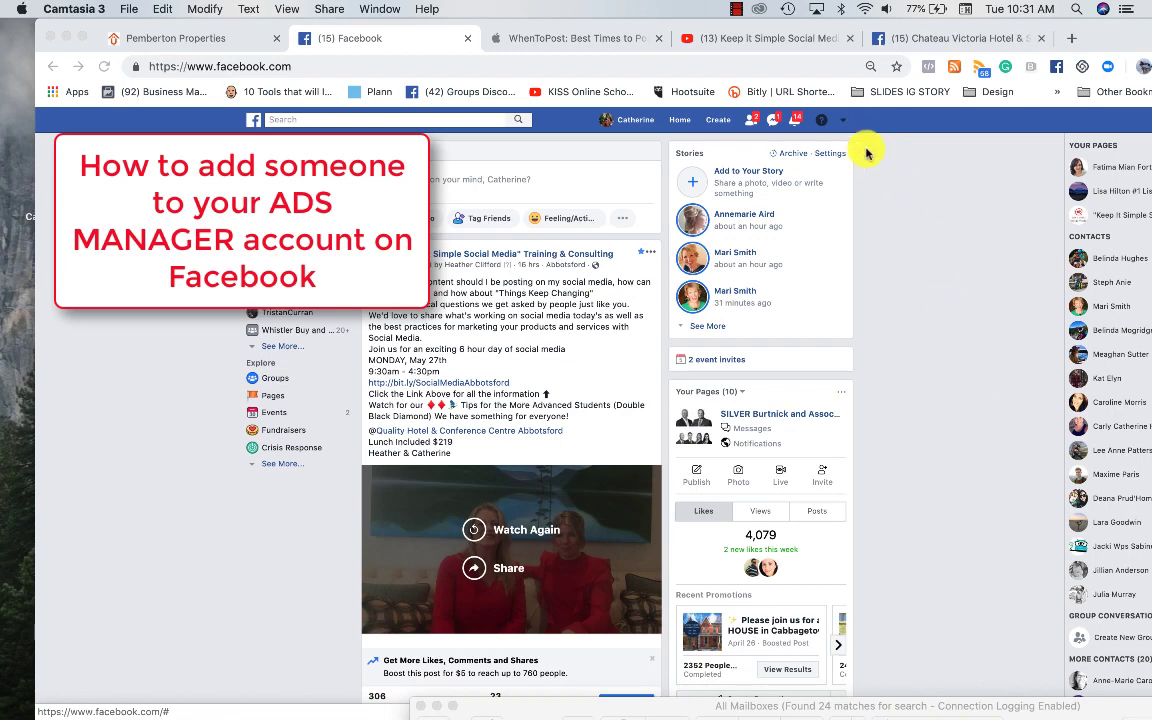
mouse_move(844, 120)
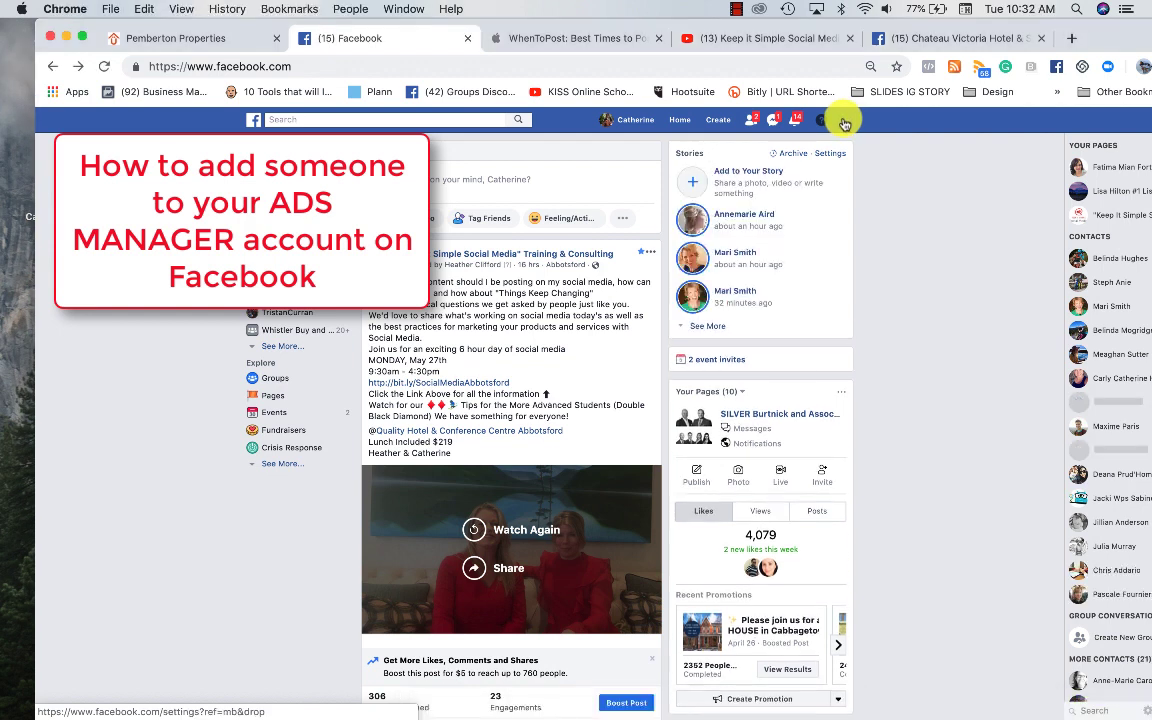
Go to Manage Ads and enter the first ad account's campaigns overview
left_click(844, 120)
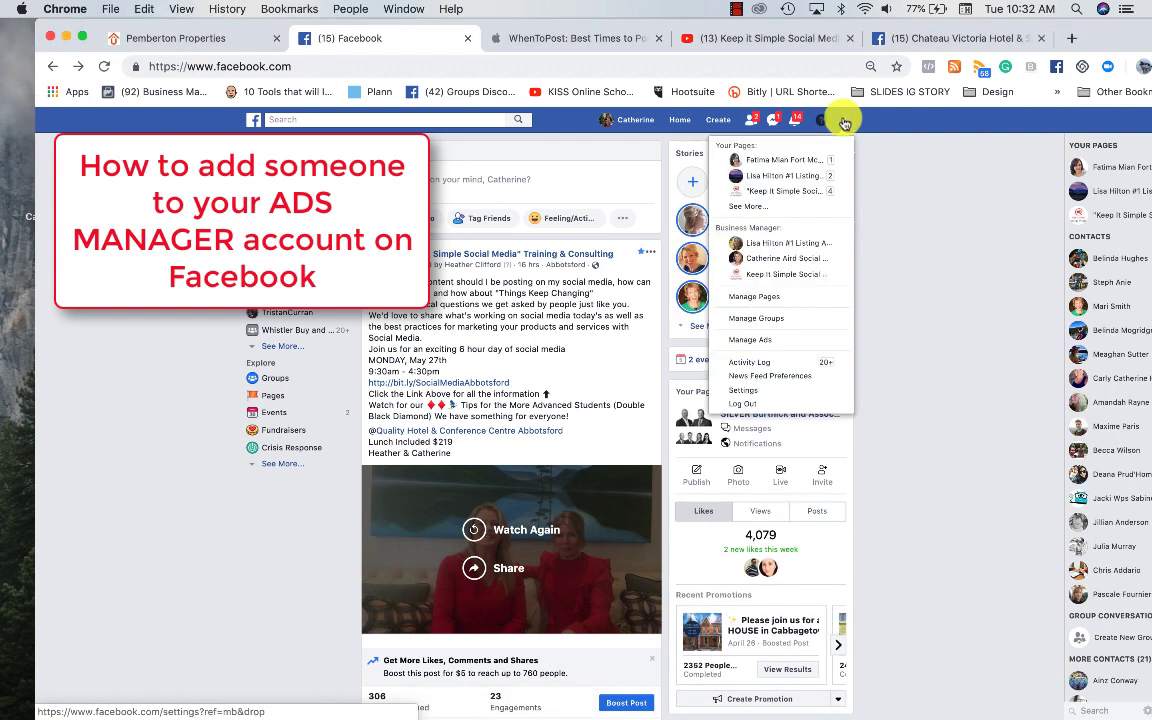
mouse_move(780, 192)
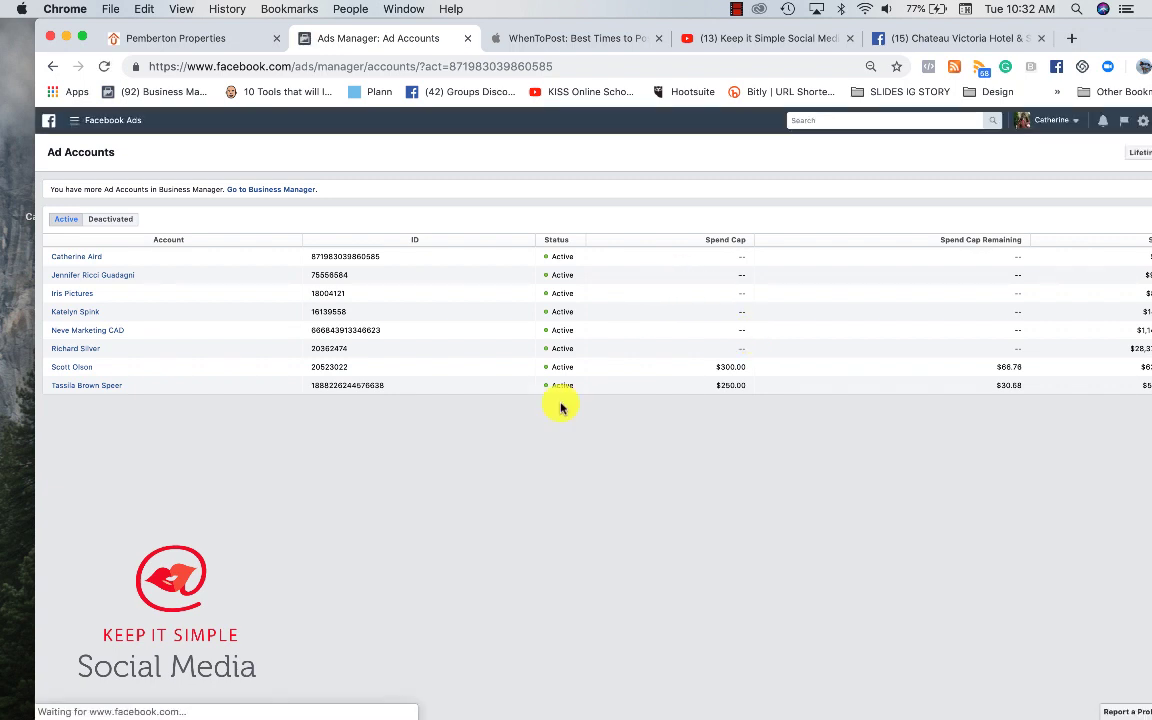
left_click(76, 256)
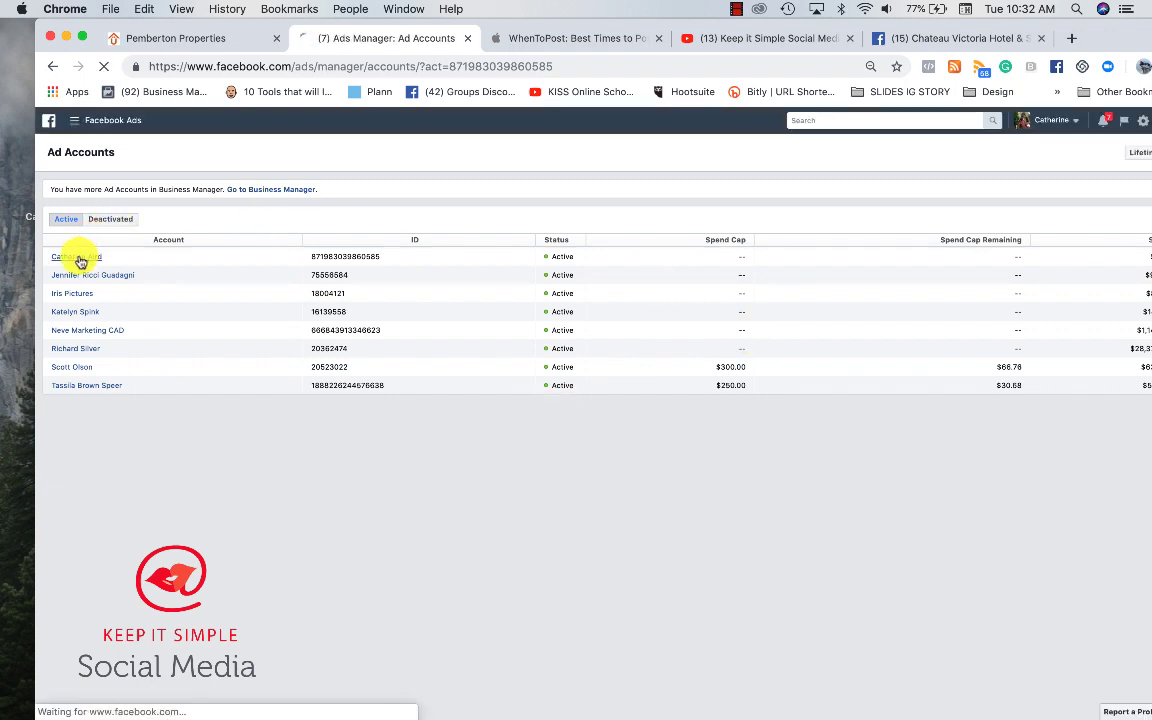
left_click(76, 256)
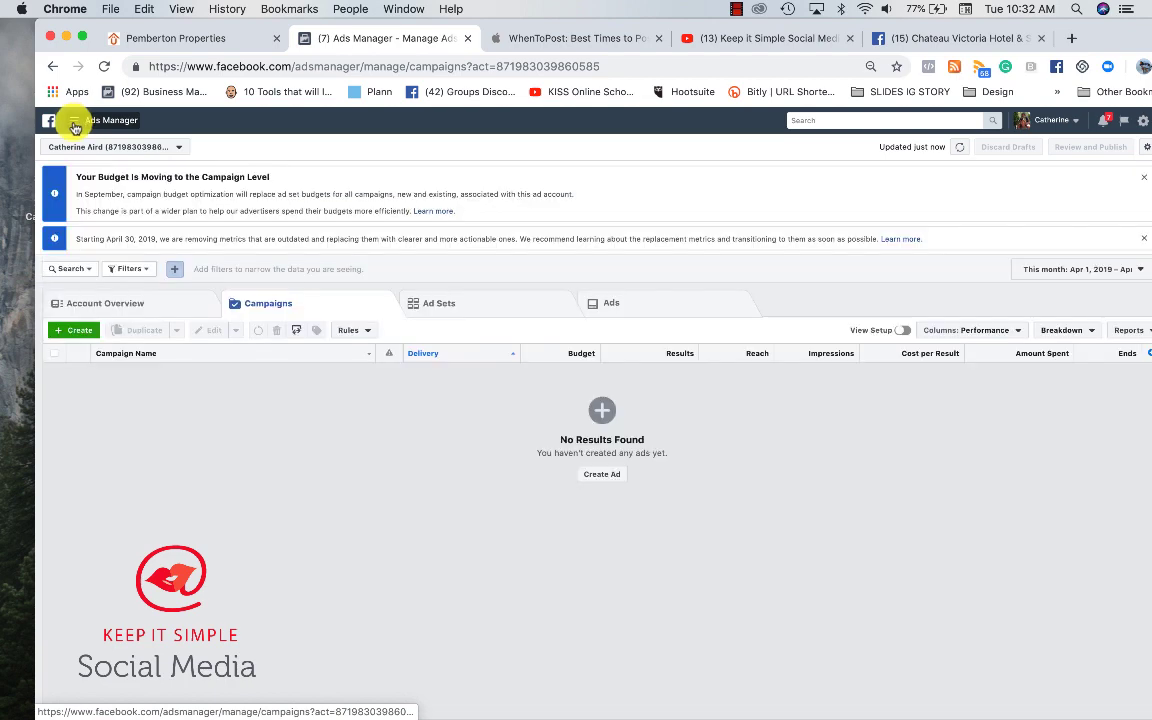
Reach the ad account's Settings via All Tools in the Ads Manager menu
left_click(76, 120)
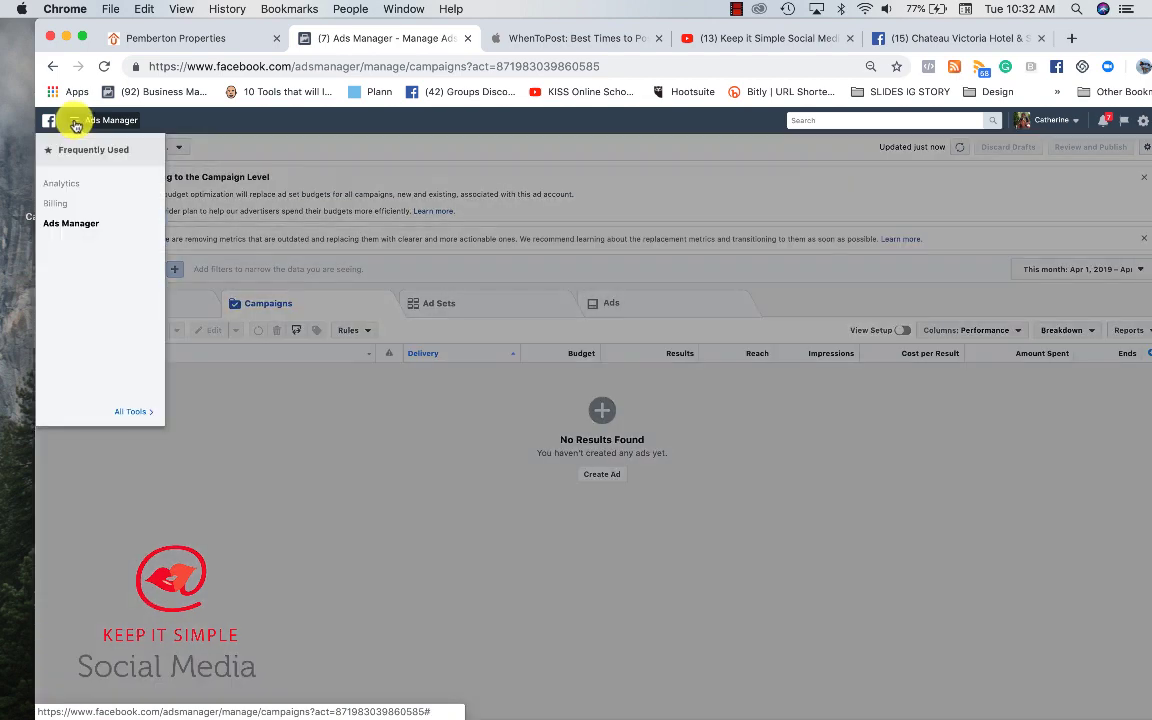
left_click(74, 120)
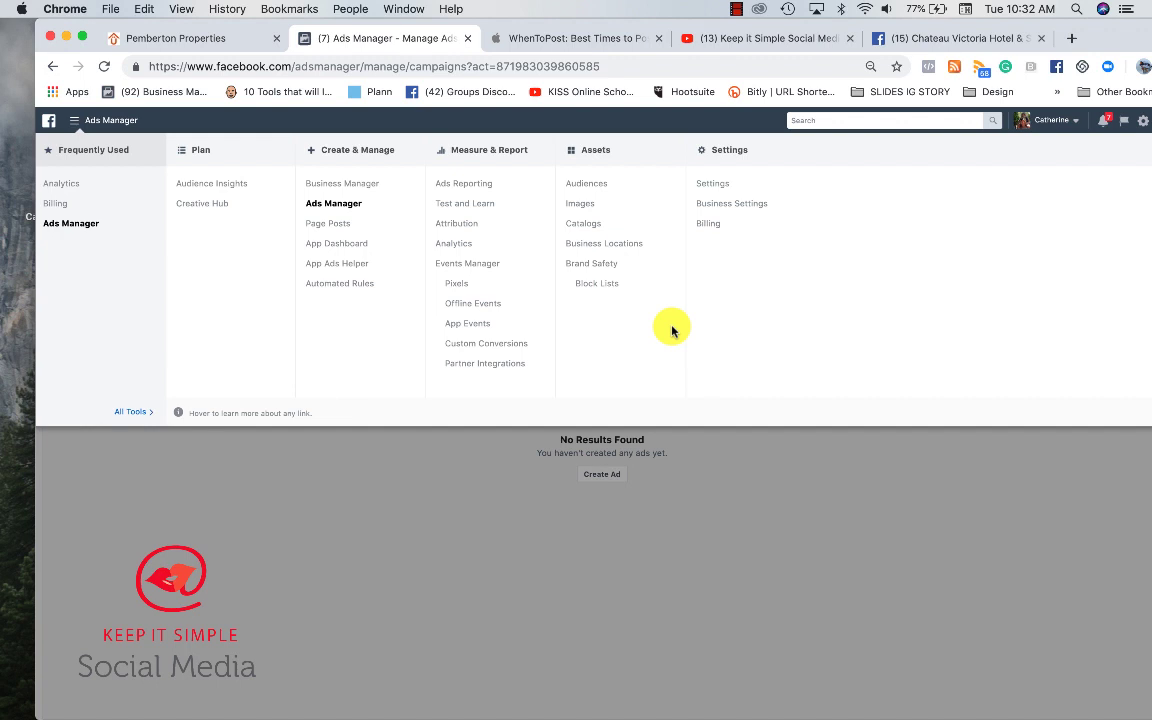
left_click(712, 184)
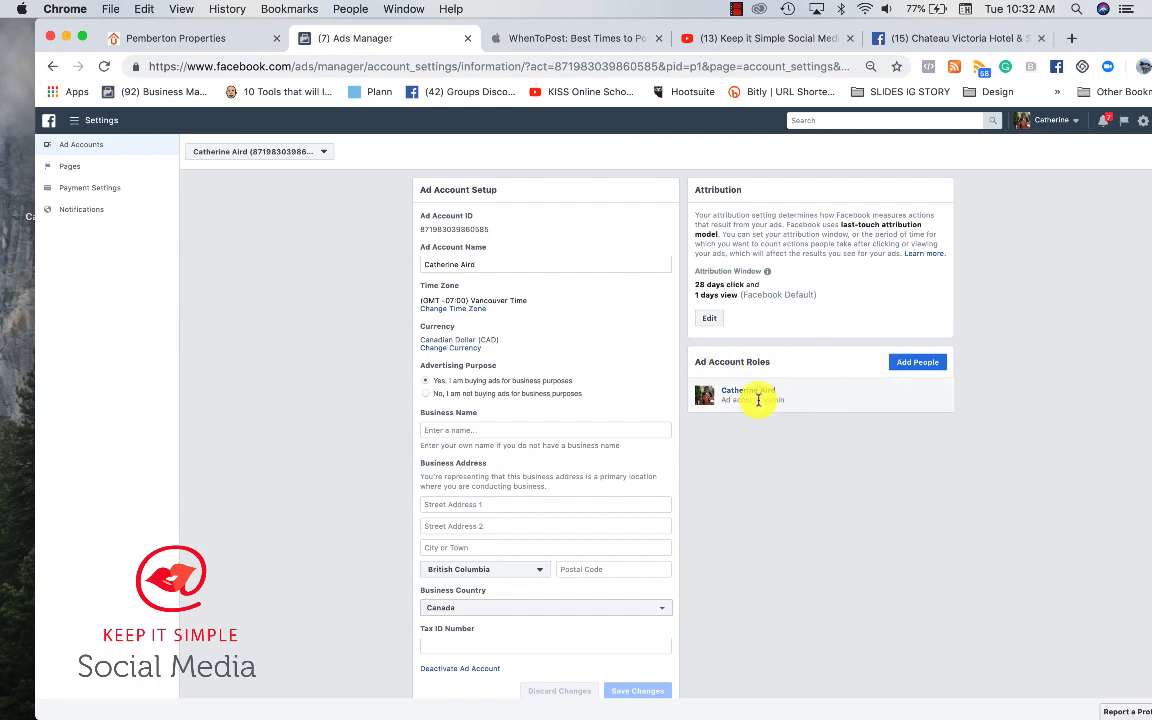
Start Add People under Ad Account Roles and list the available roles
left_click(916, 362)
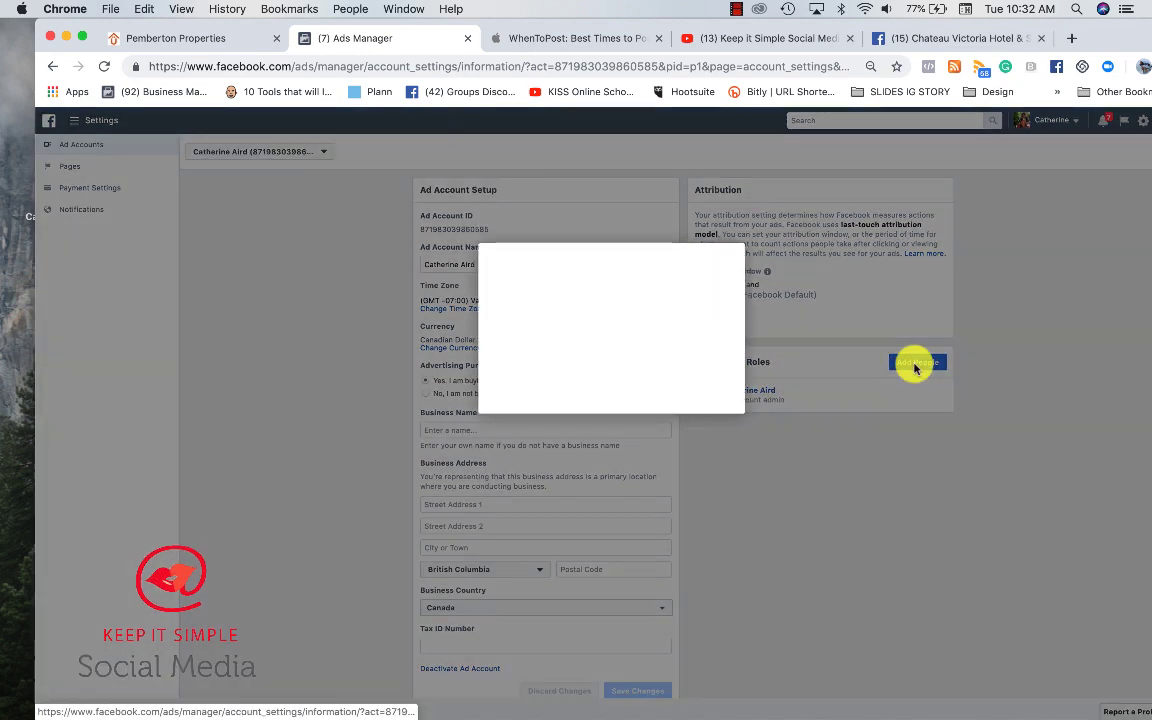
left_click(916, 362)
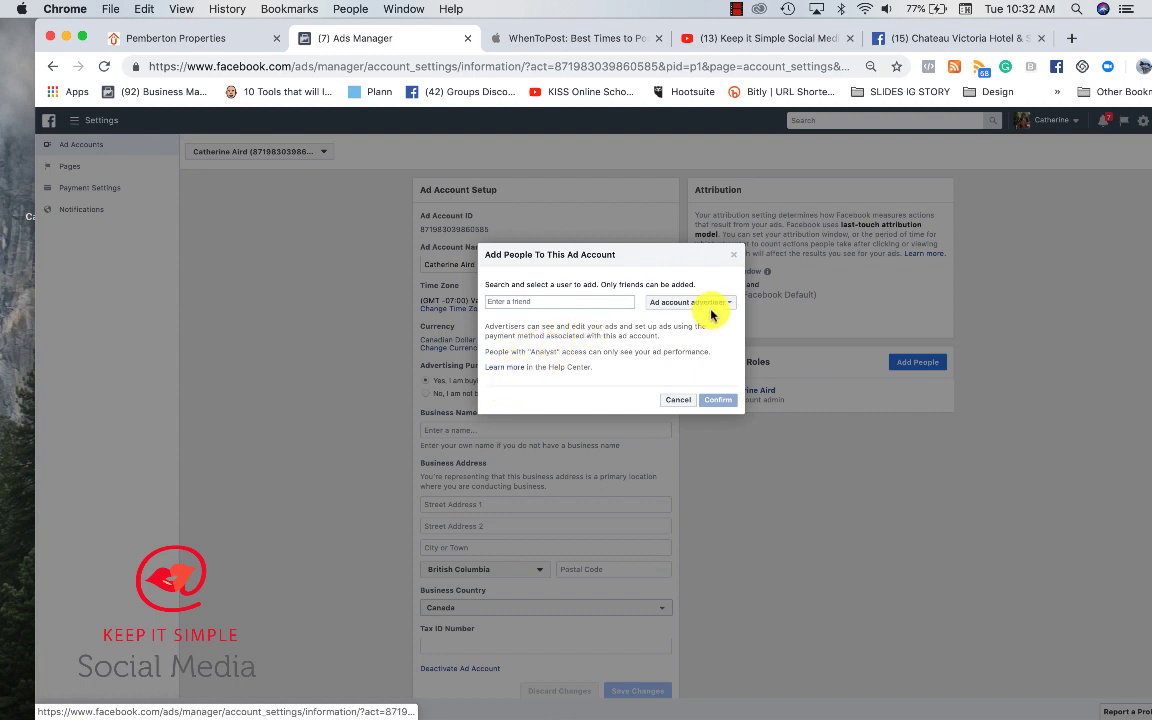
left_click(690, 302)
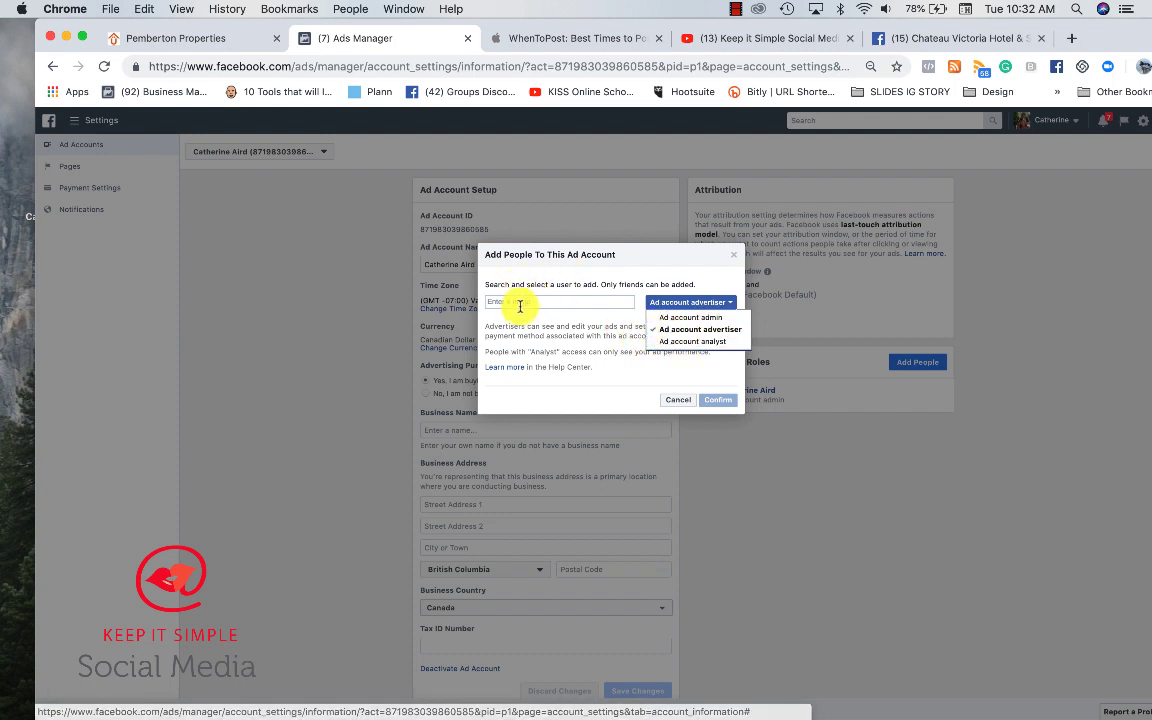
Search for the friend's name and pick the second suggestion with the advertiser role
left_click(558, 300)
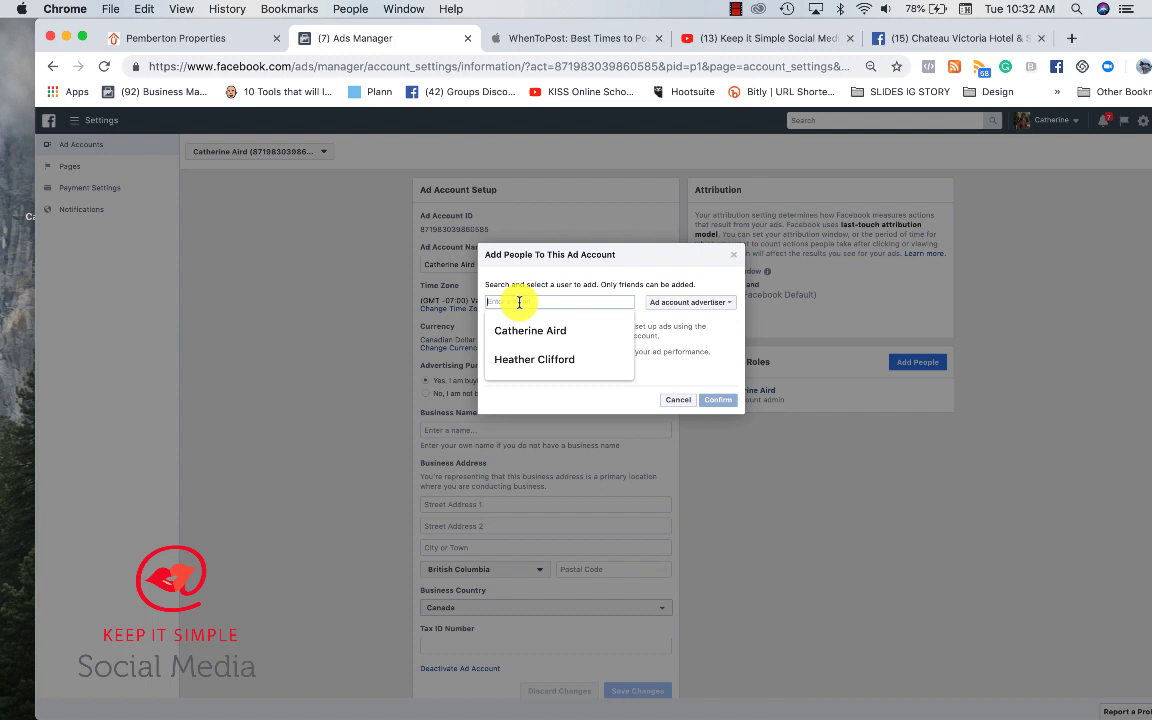
left_click(534, 360)
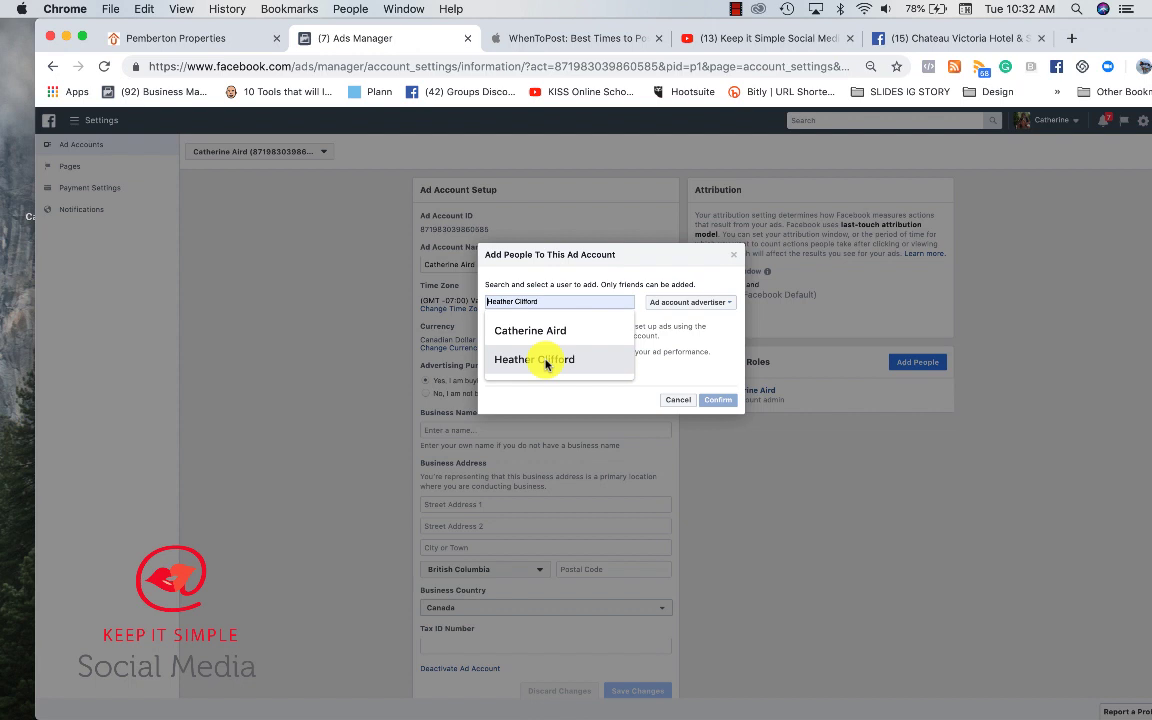
left_click(532, 360)
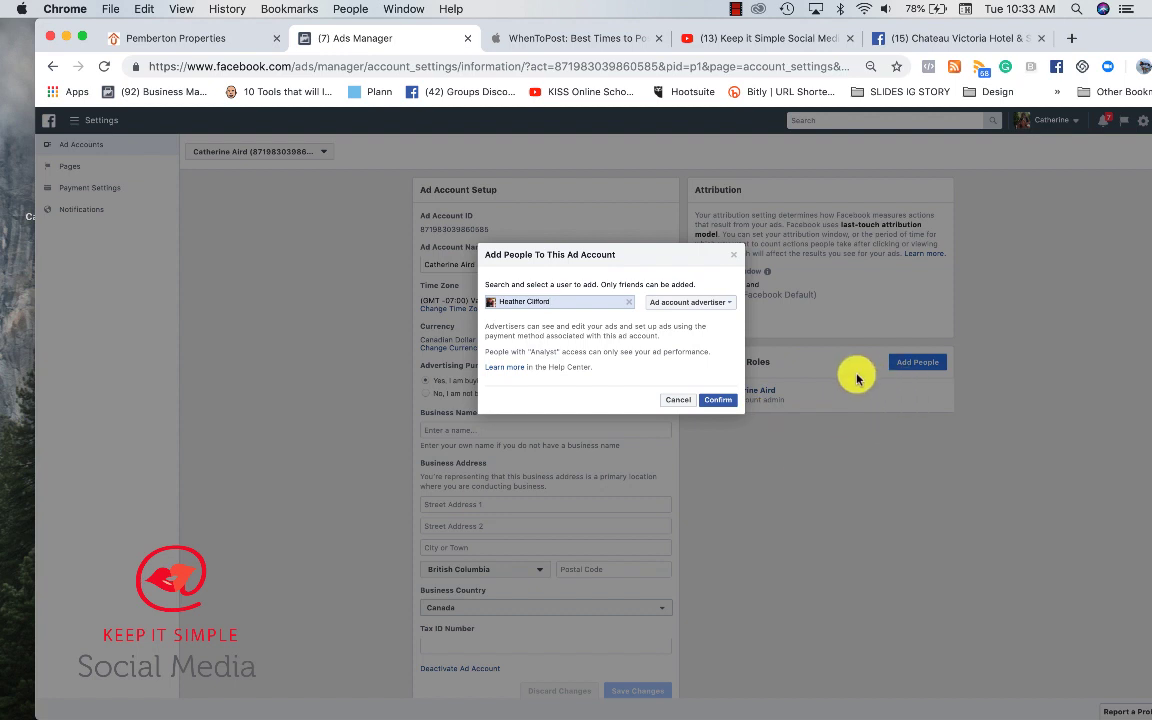
mouse_move(788, 404)
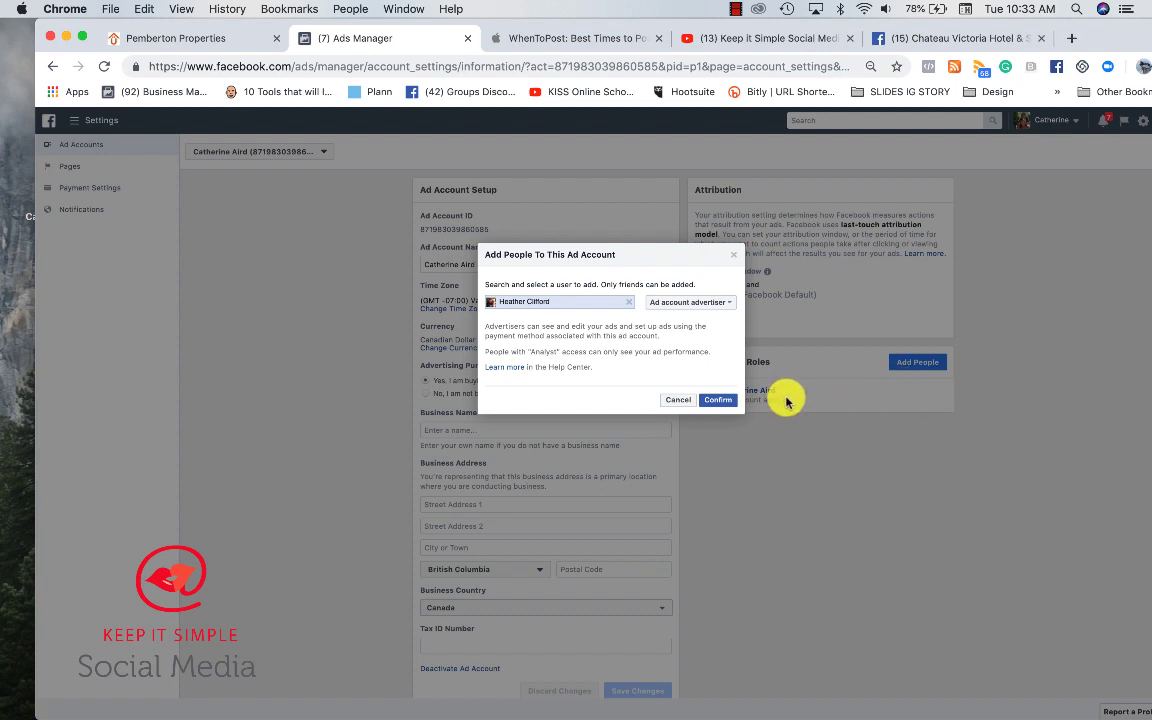
mouse_move(754, 298)
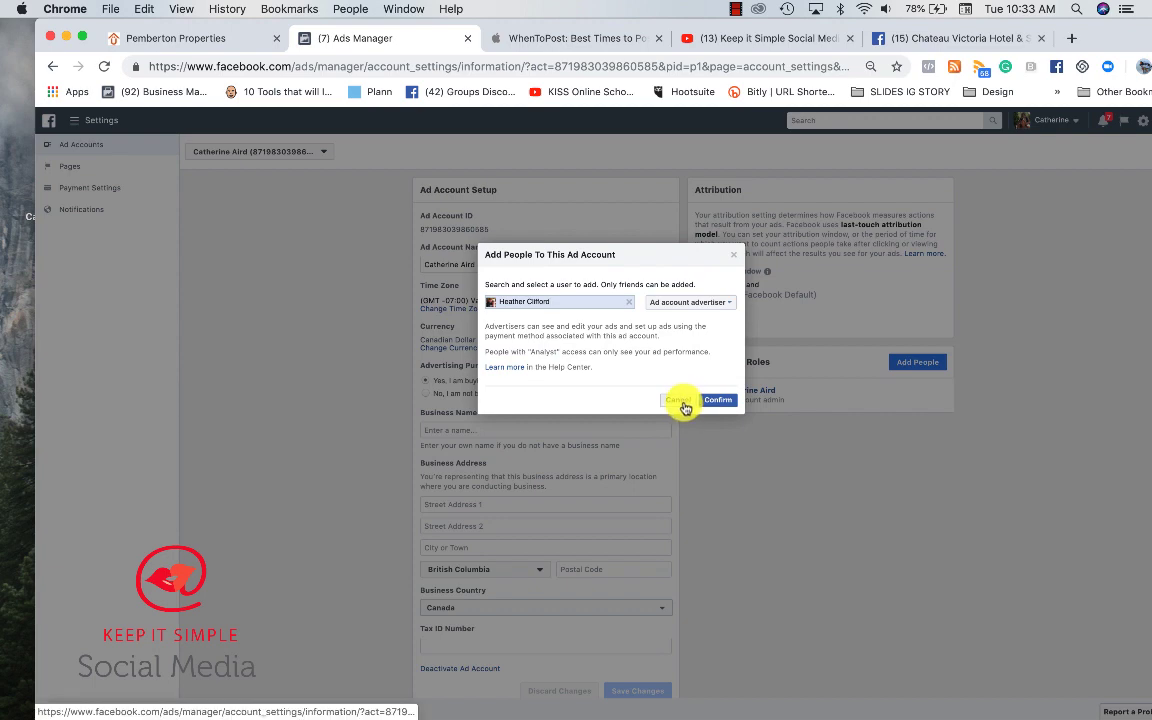
Confirm adding the friend as an ad account advertiser
left_click(718, 400)
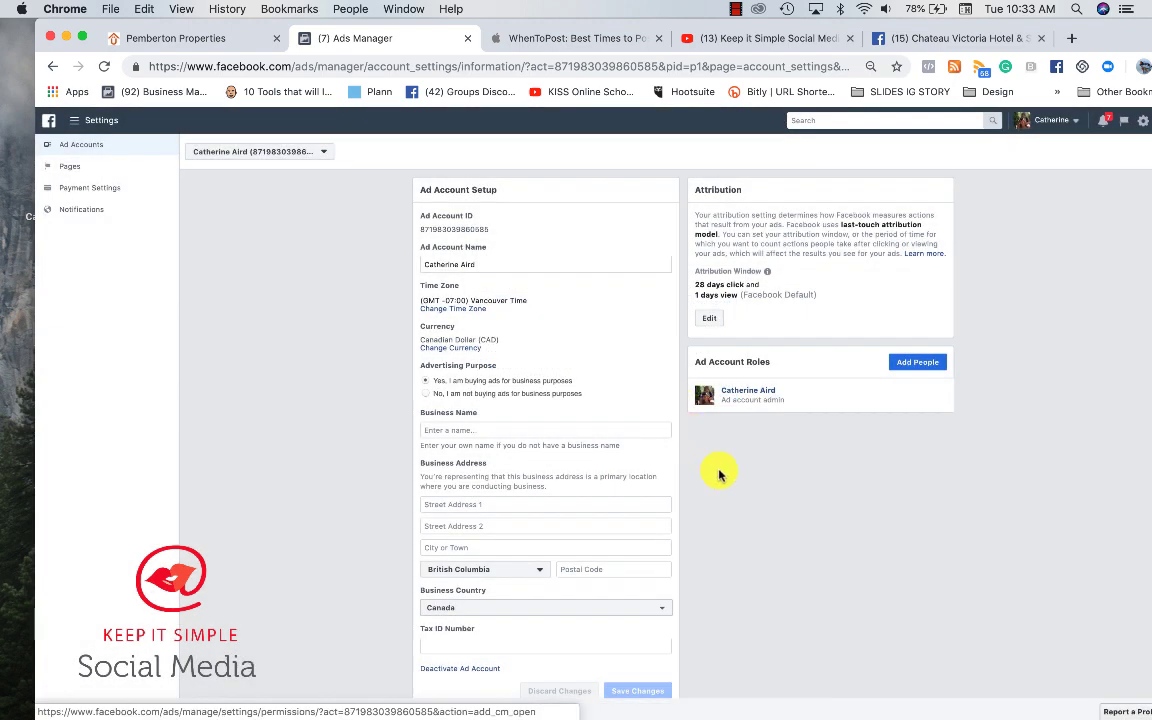
mouse_move(732, 12)
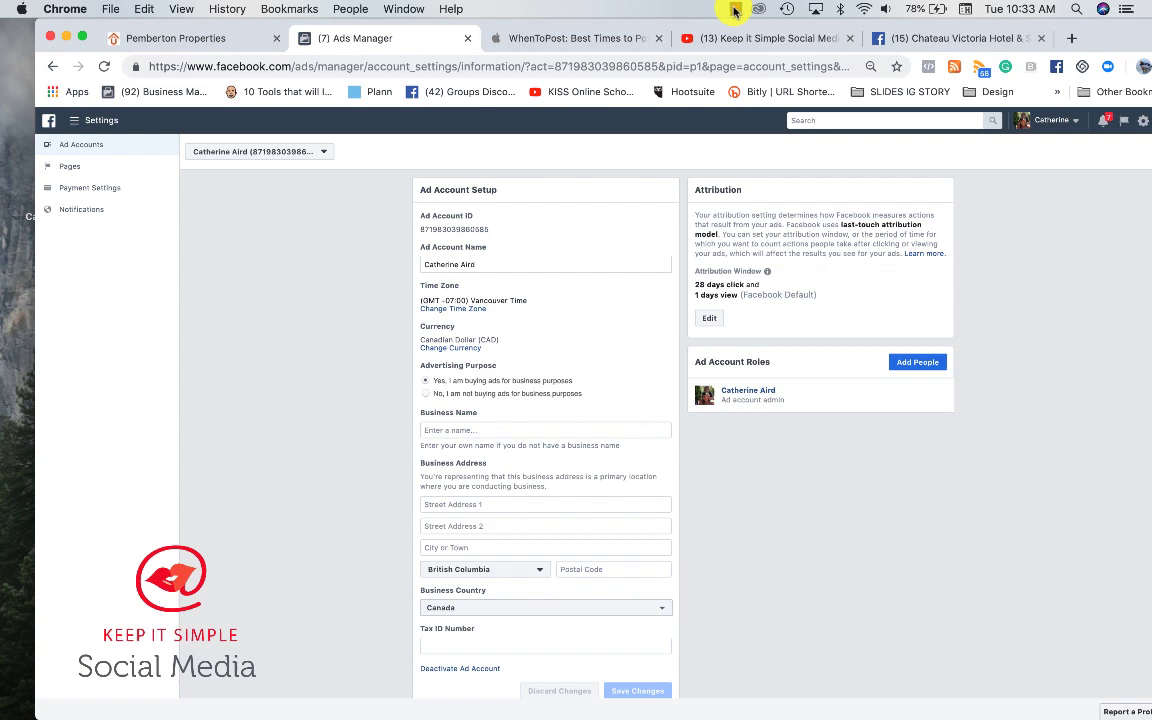
left_click(760, 8)
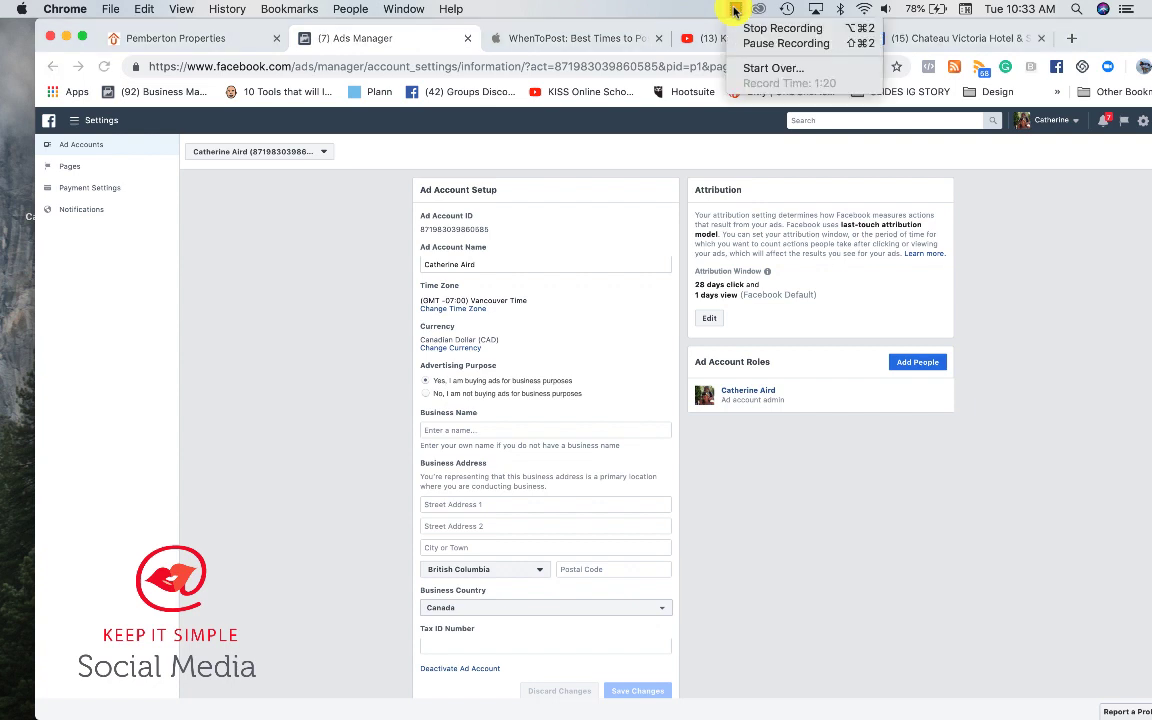